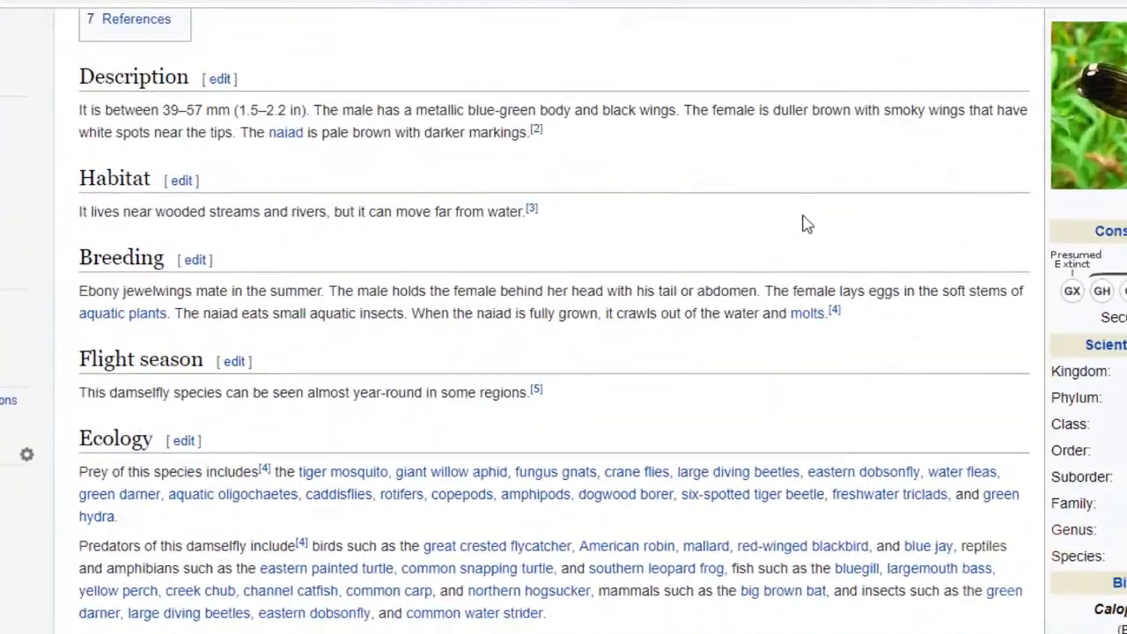
Scroll the Ebony jewelwing article from the top down past Ecology to the Gallery
scroll(up, 3)
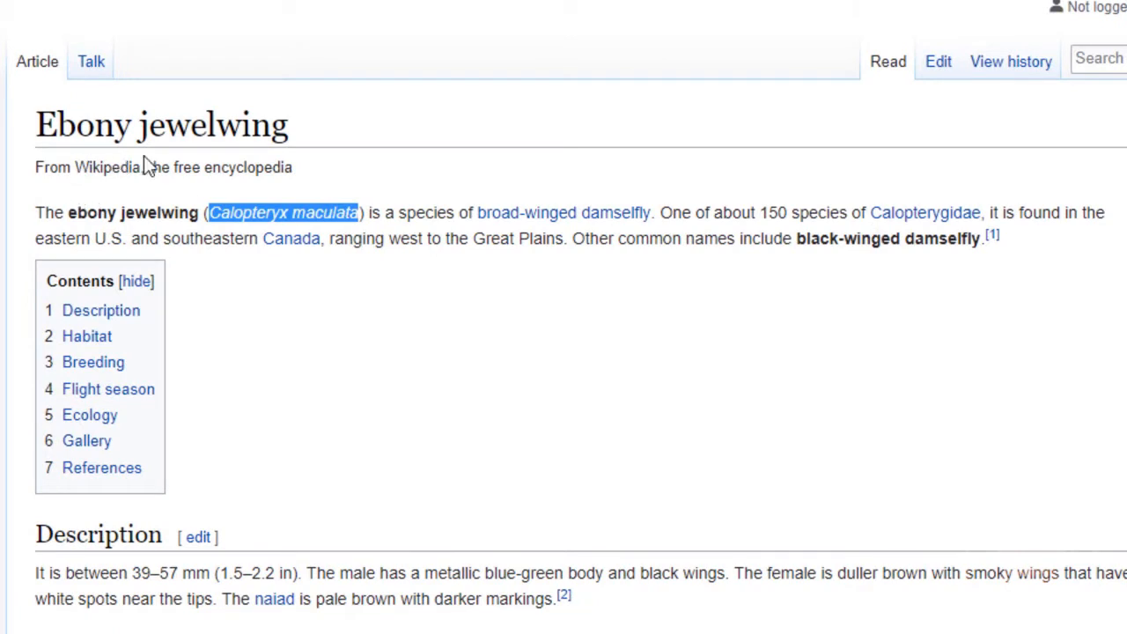
mouse_move(944, 391)
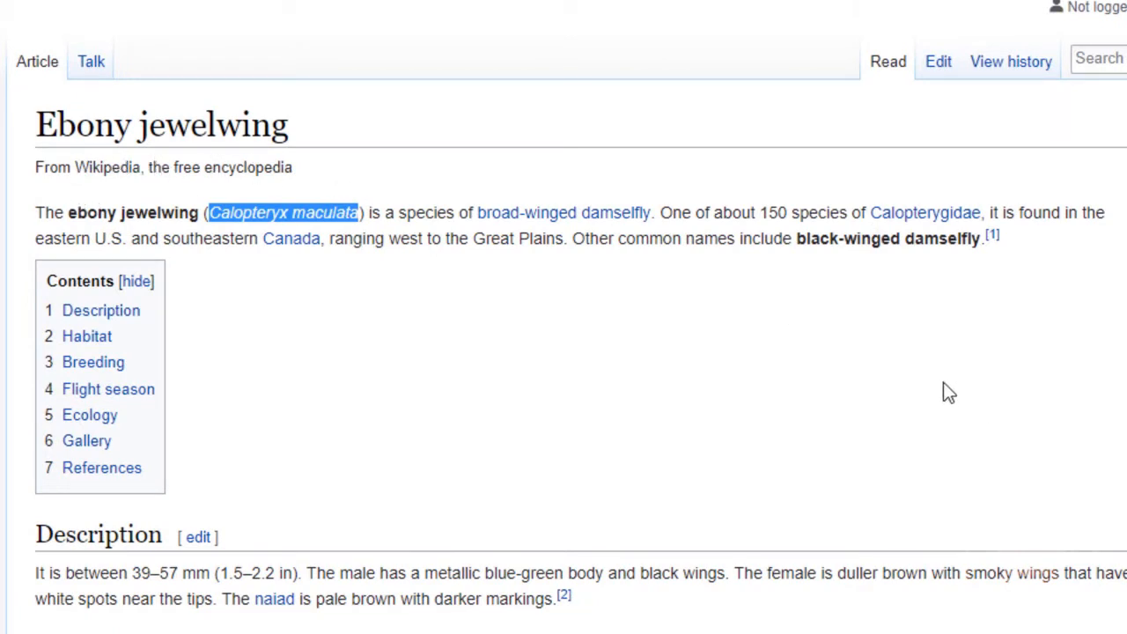
scroll(down, 3)
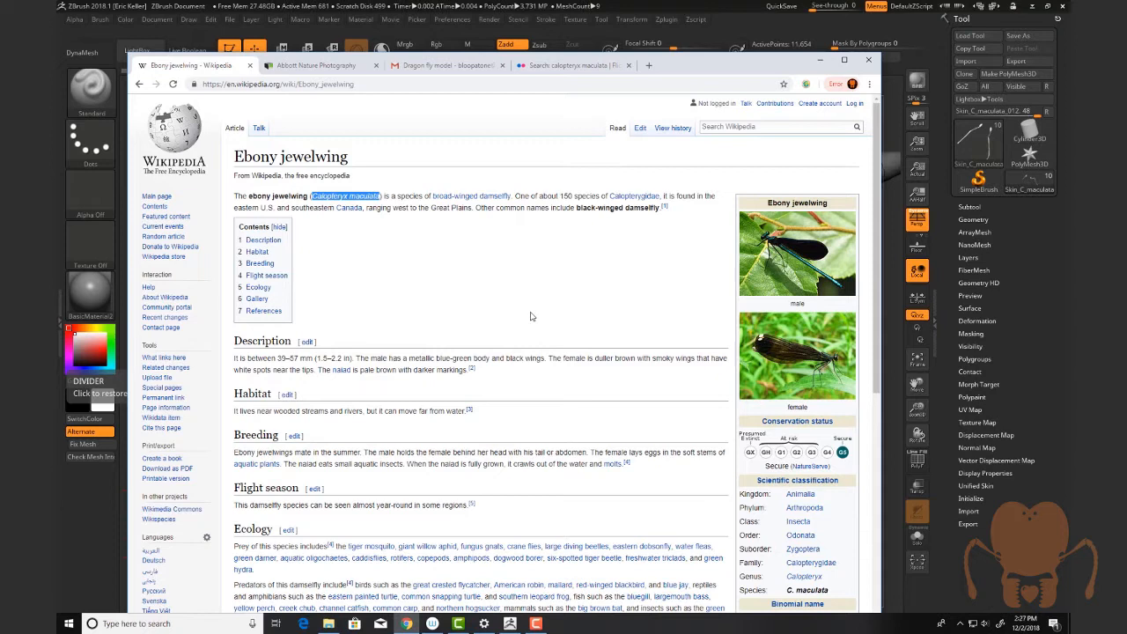
mouse_move(433, 261)
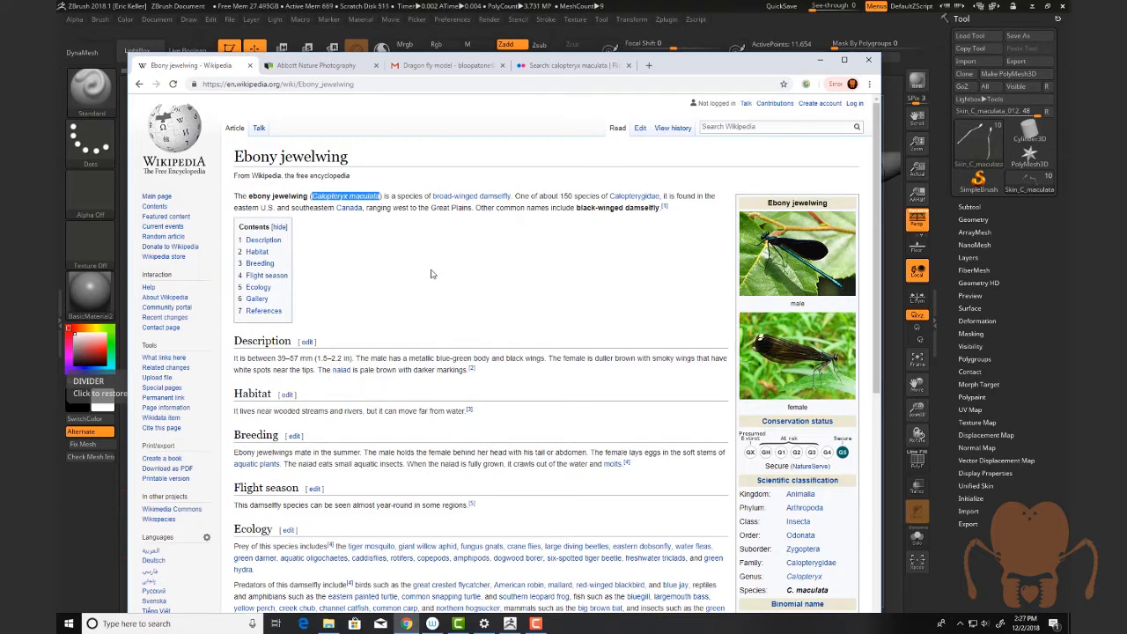
scroll(down, 3)
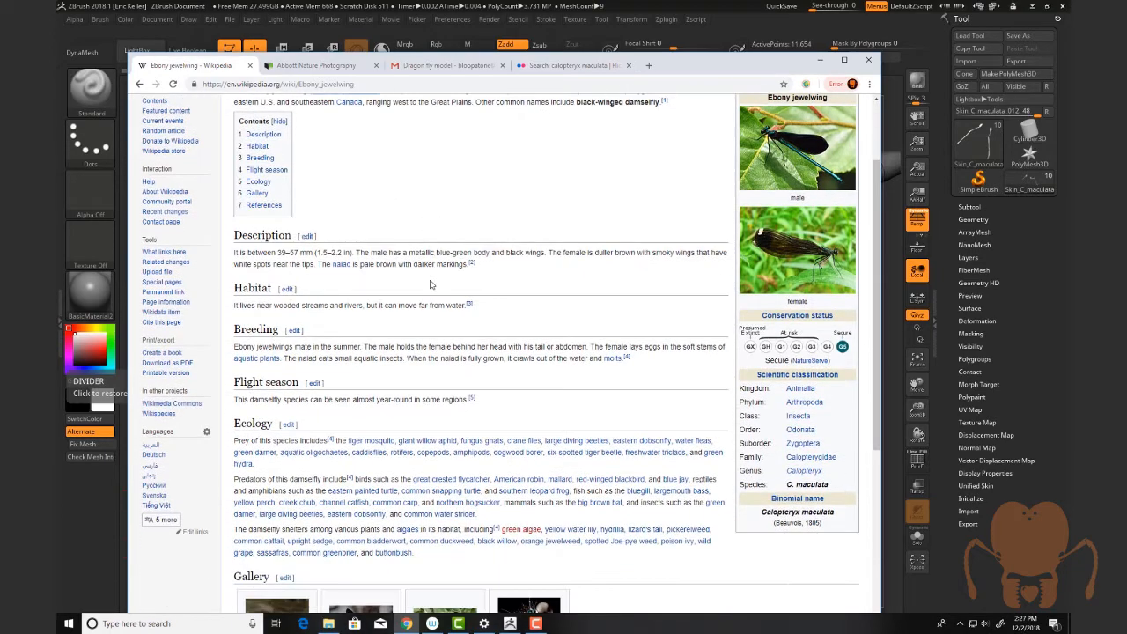
scroll(down, 3)
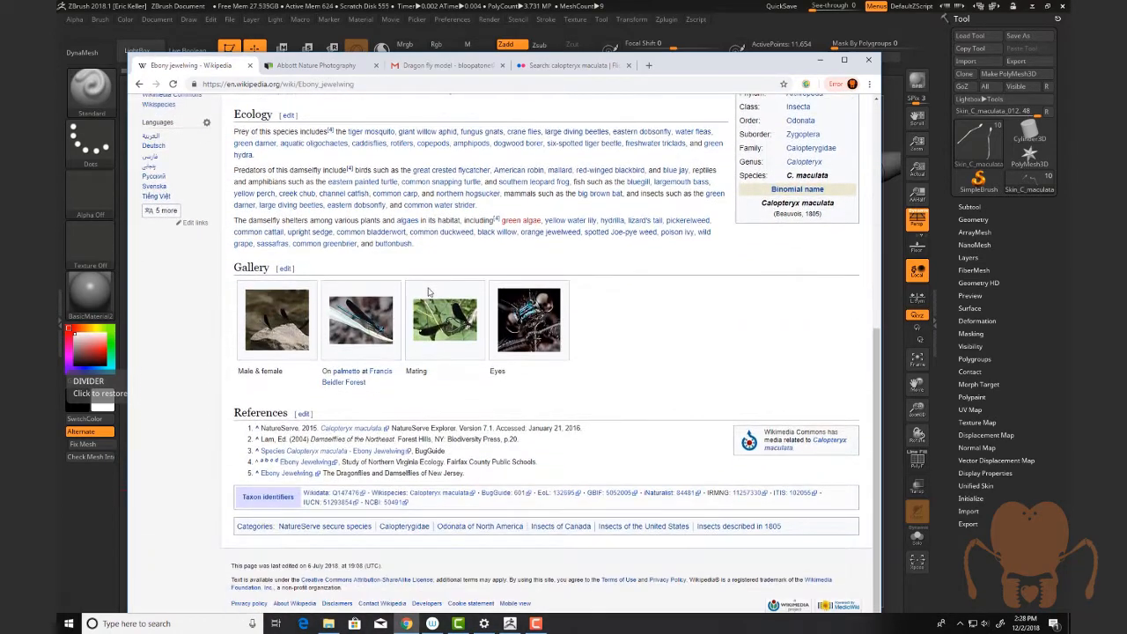
mouse_move(528, 322)
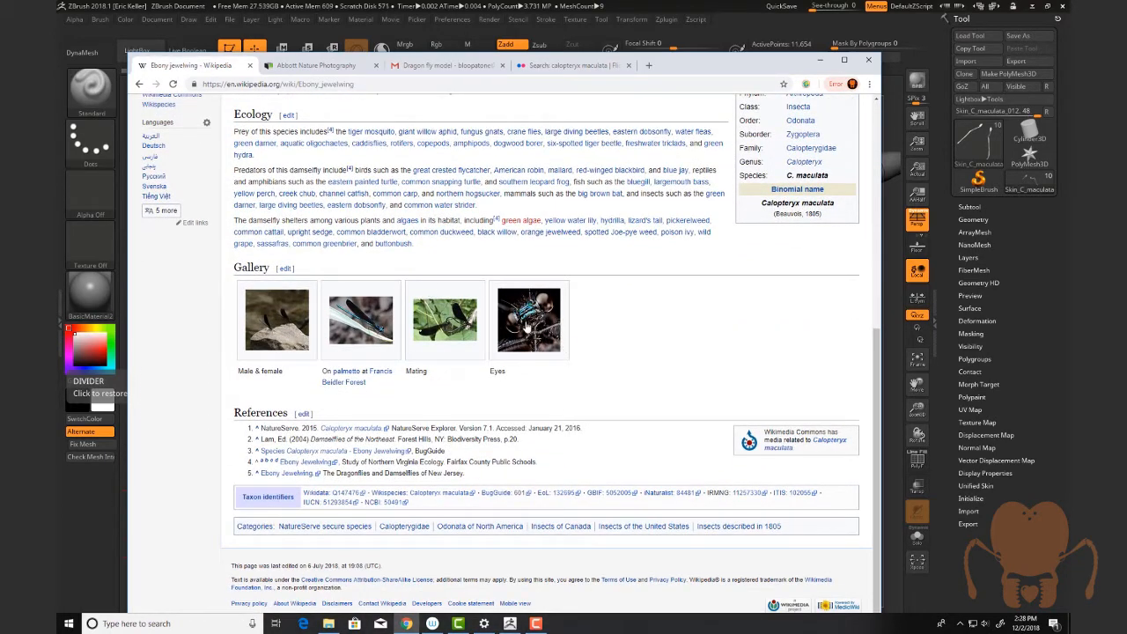
View the Eyes close-up full-size, close it, then go to Abbott Nature Photography
click(528, 320)
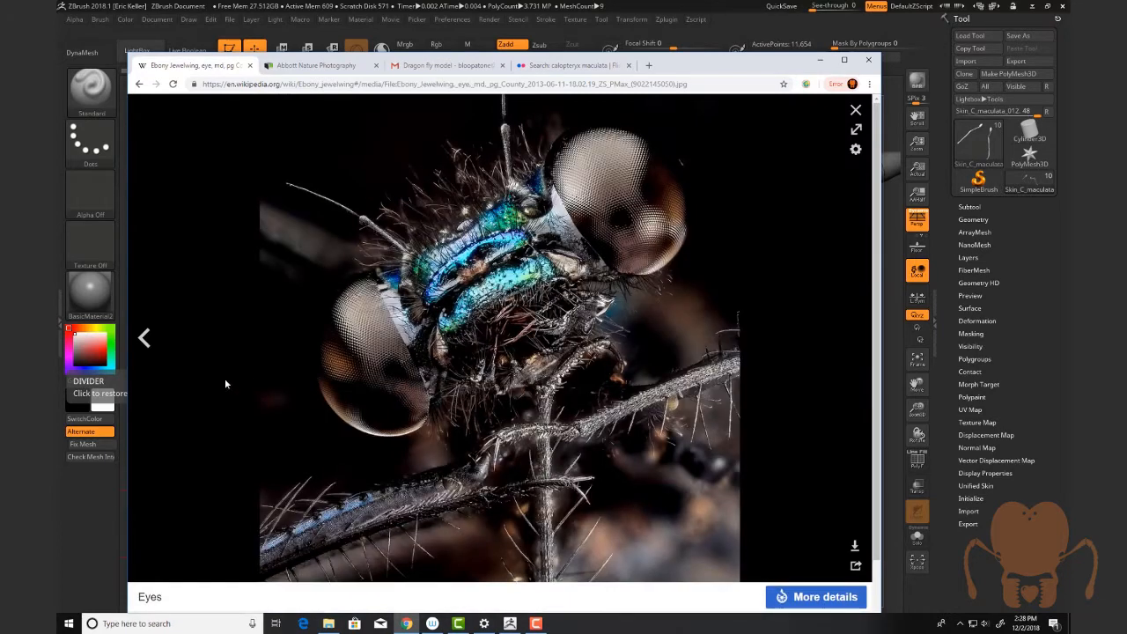
click(146, 338)
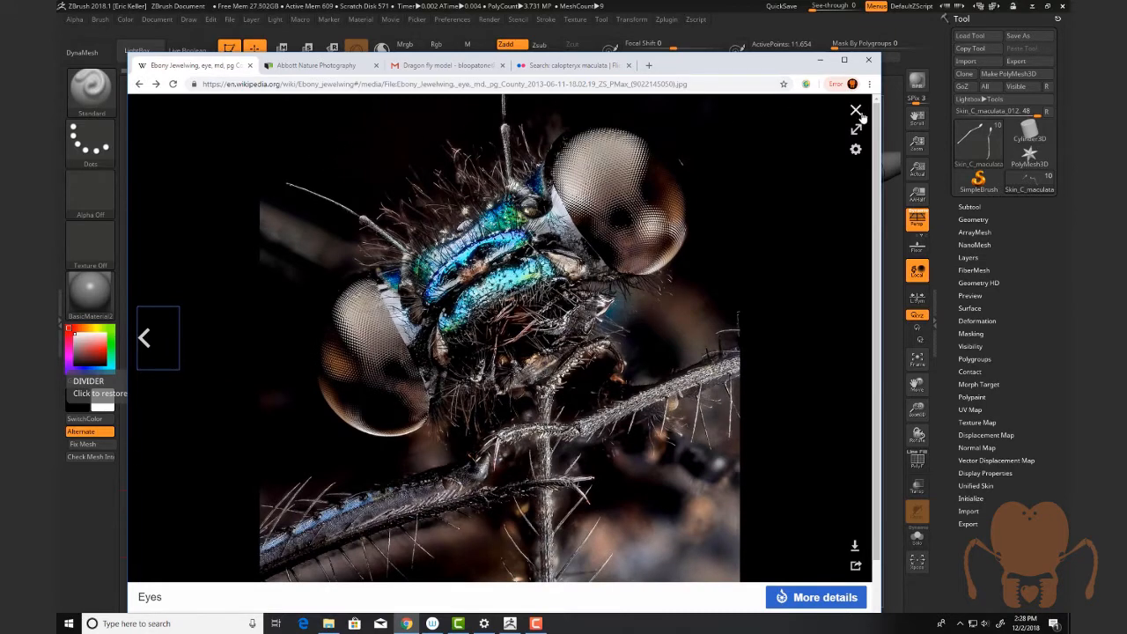
click(855, 110)
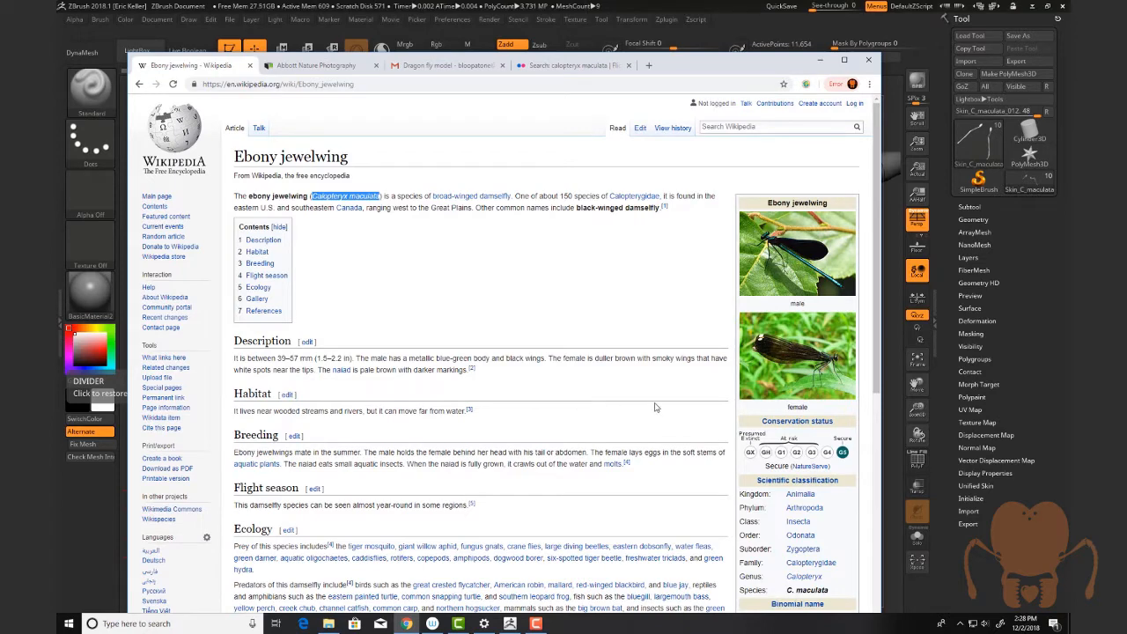
click(315, 64)
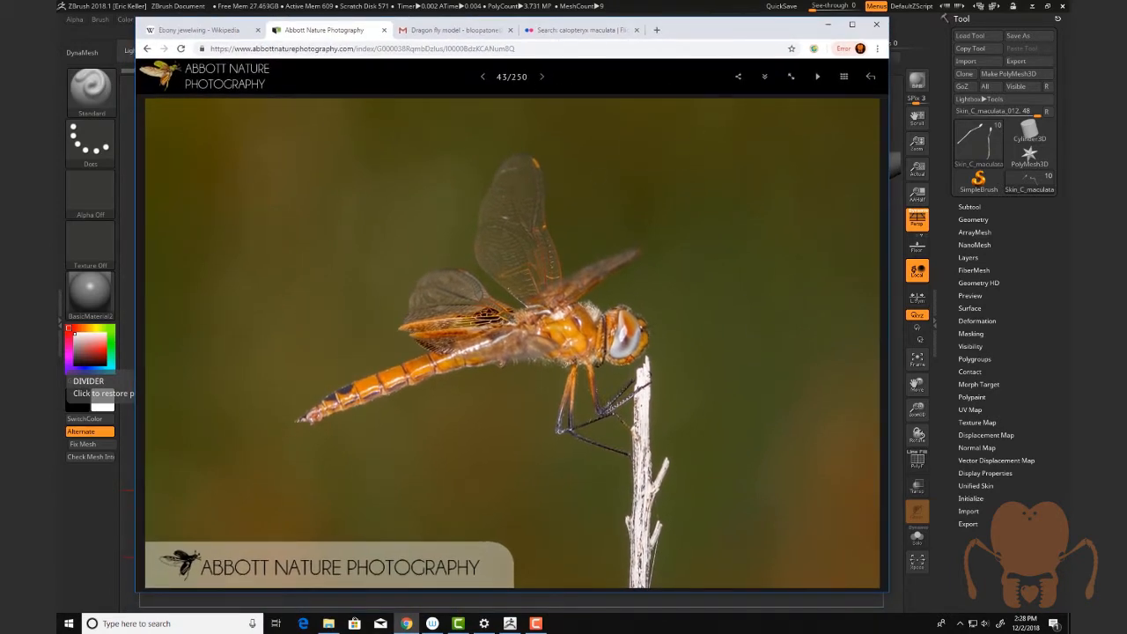
Step through the gallery photos to the orange-winged dragonfly, photo 45/250
click(481, 76)
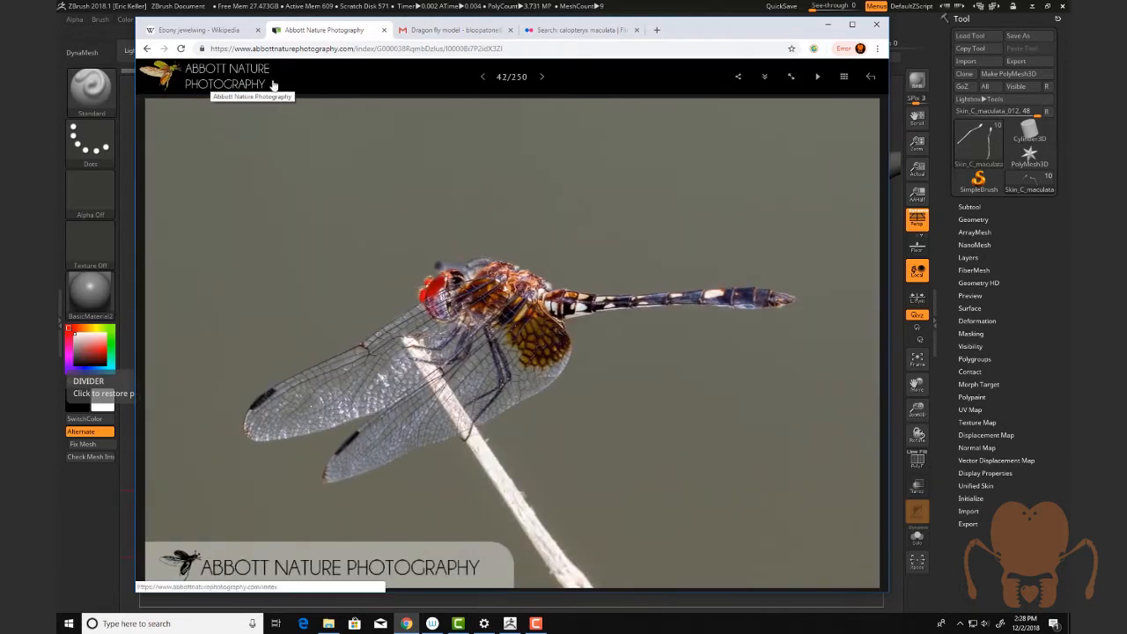
click(481, 76)
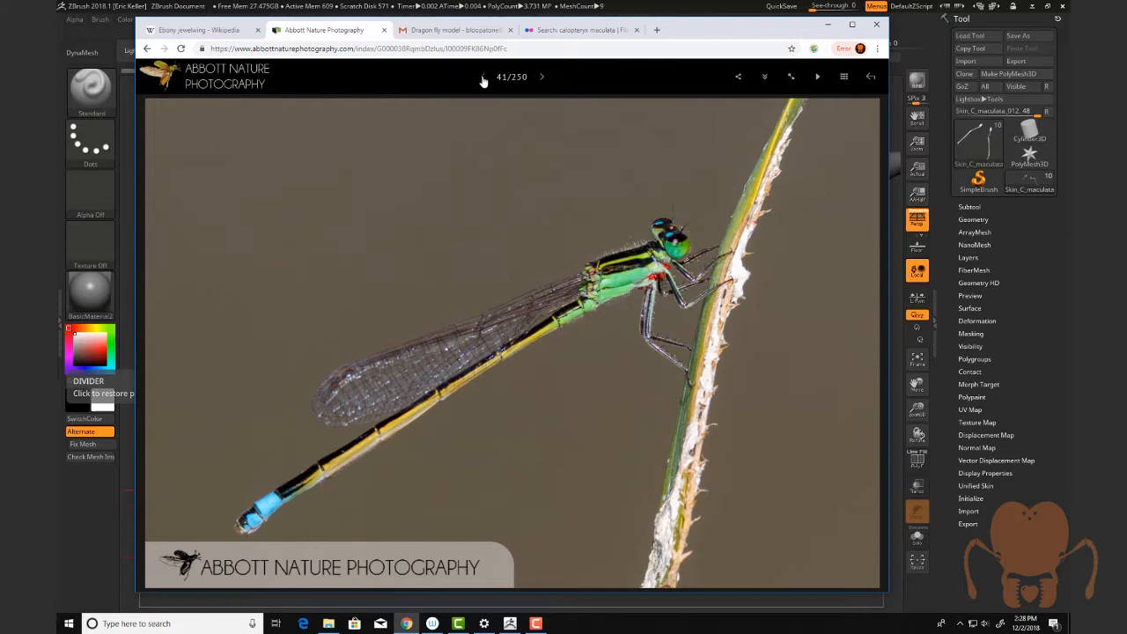
click(483, 76)
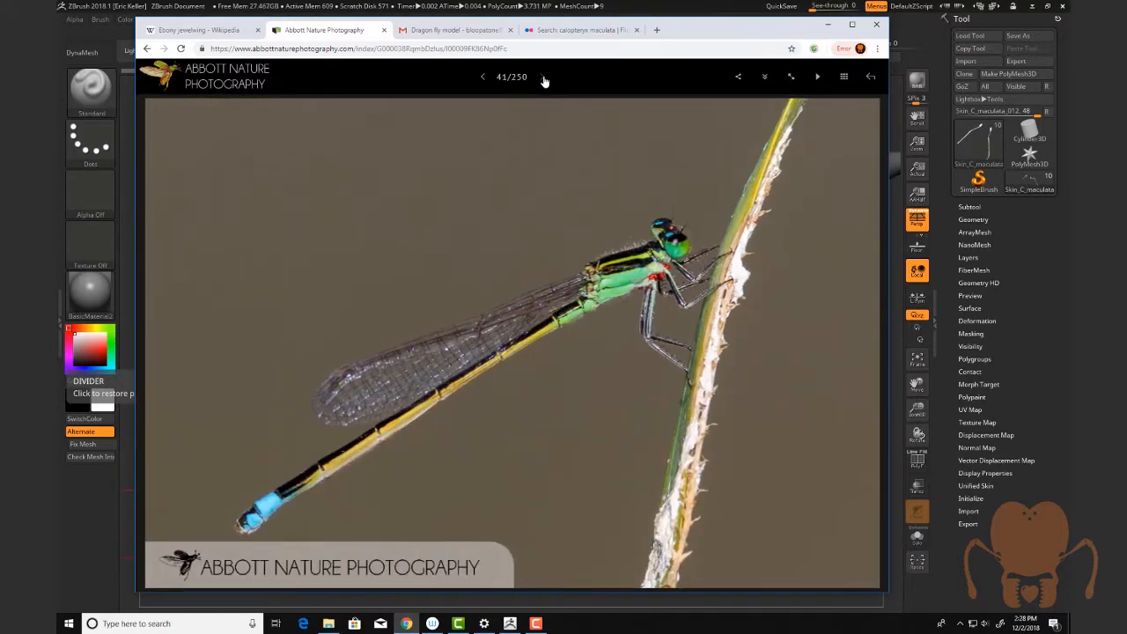
click(816, 76)
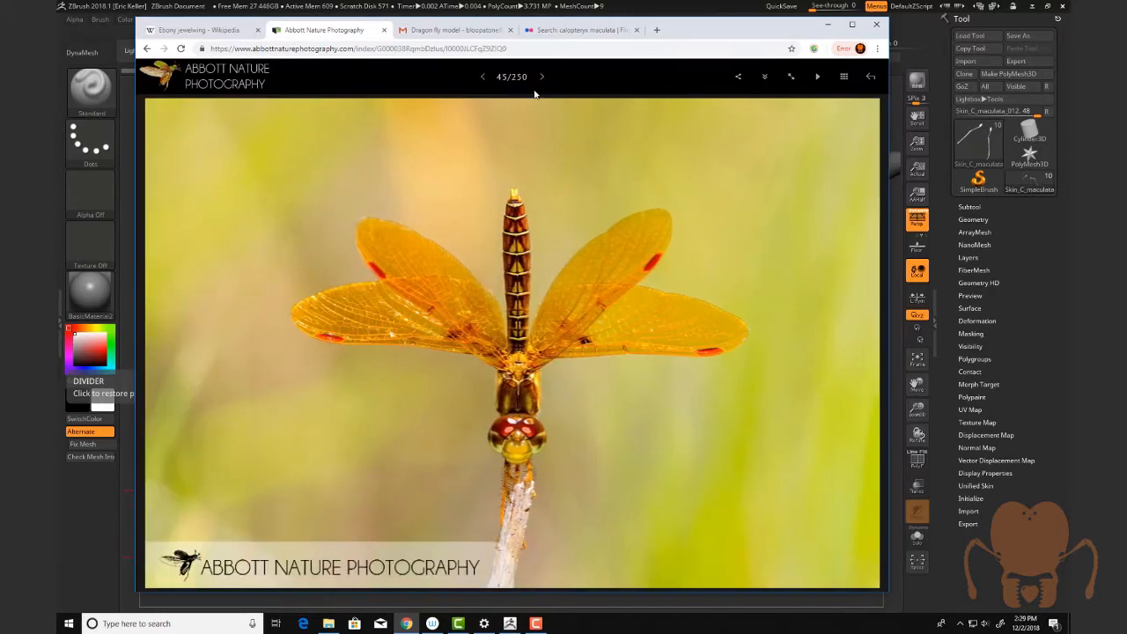
mouse_move(482, 77)
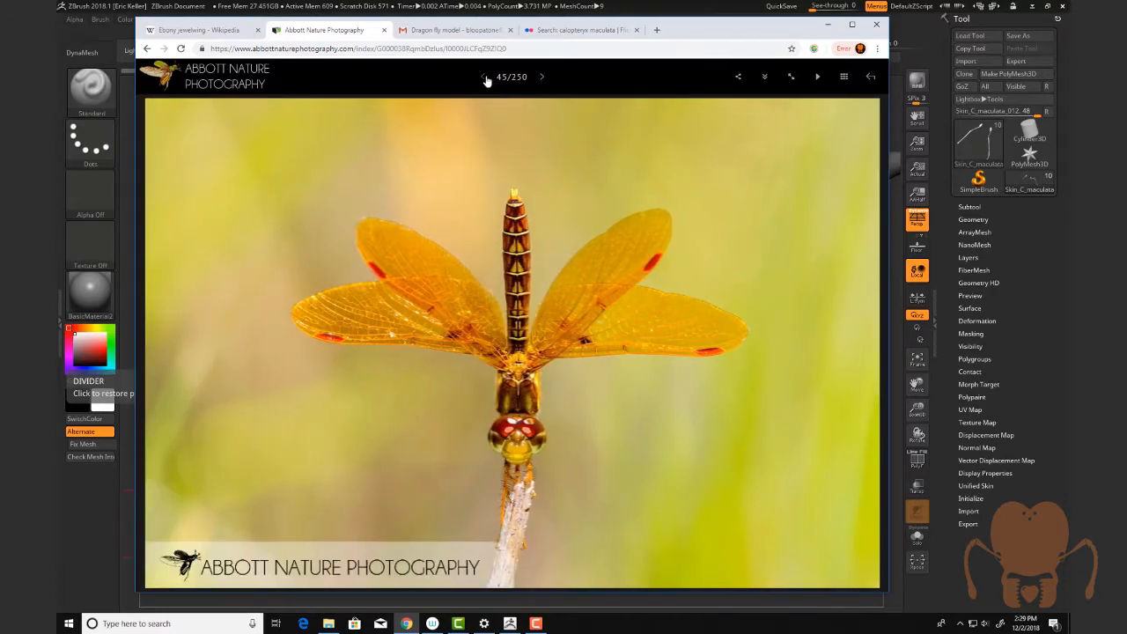
click(481, 77)
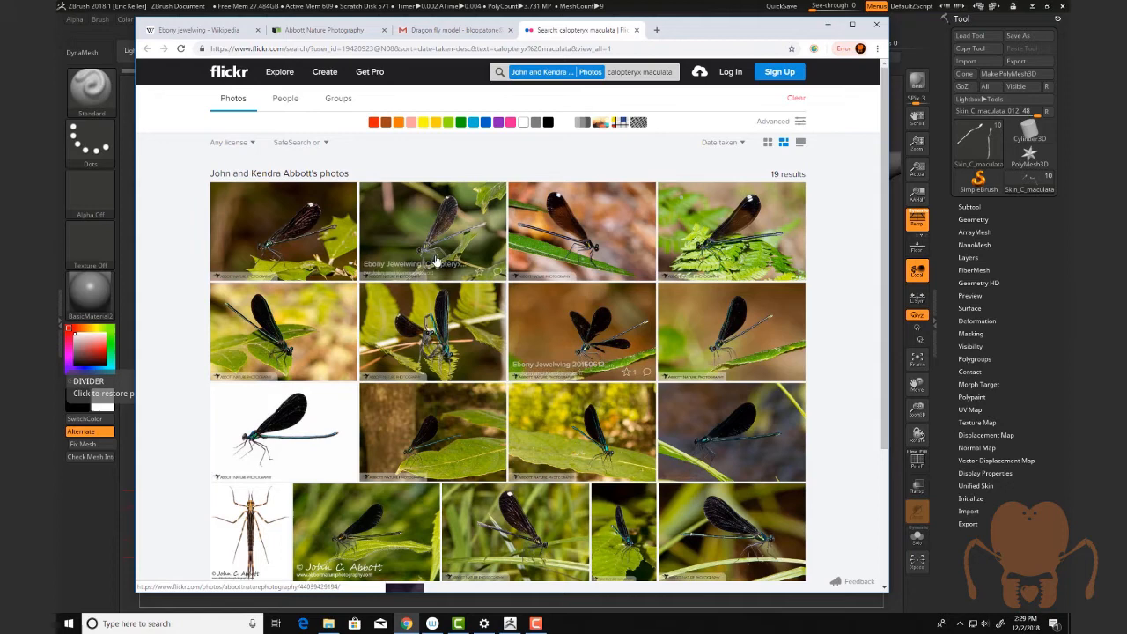
mouse_move(414, 347)
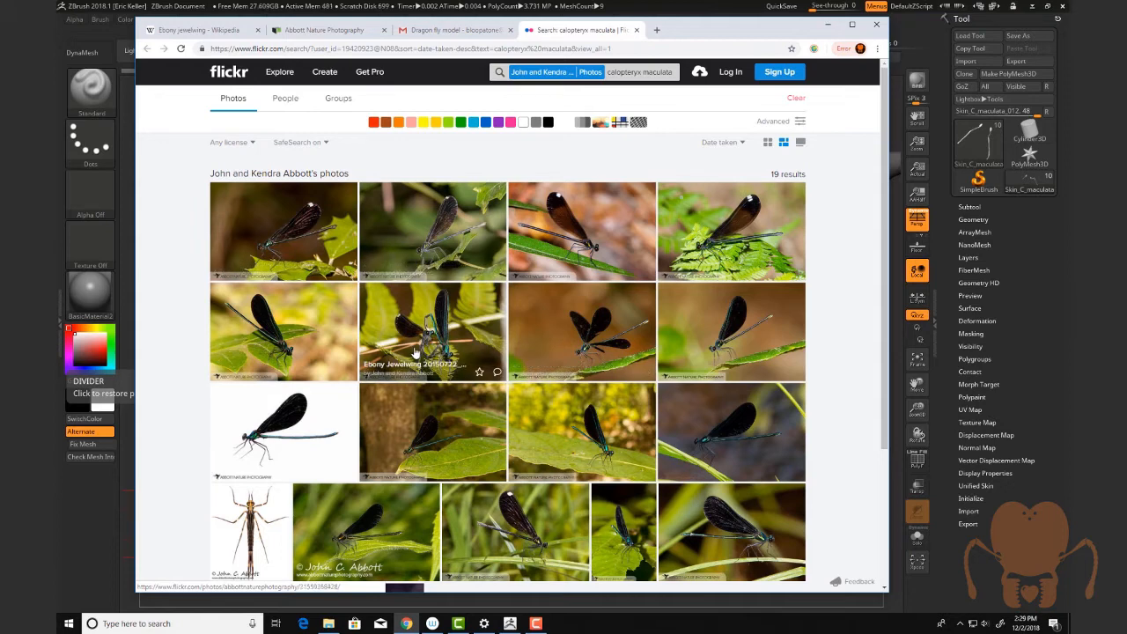
Scroll through the Flickr calopteryx maculata search results
scroll(down, 3)
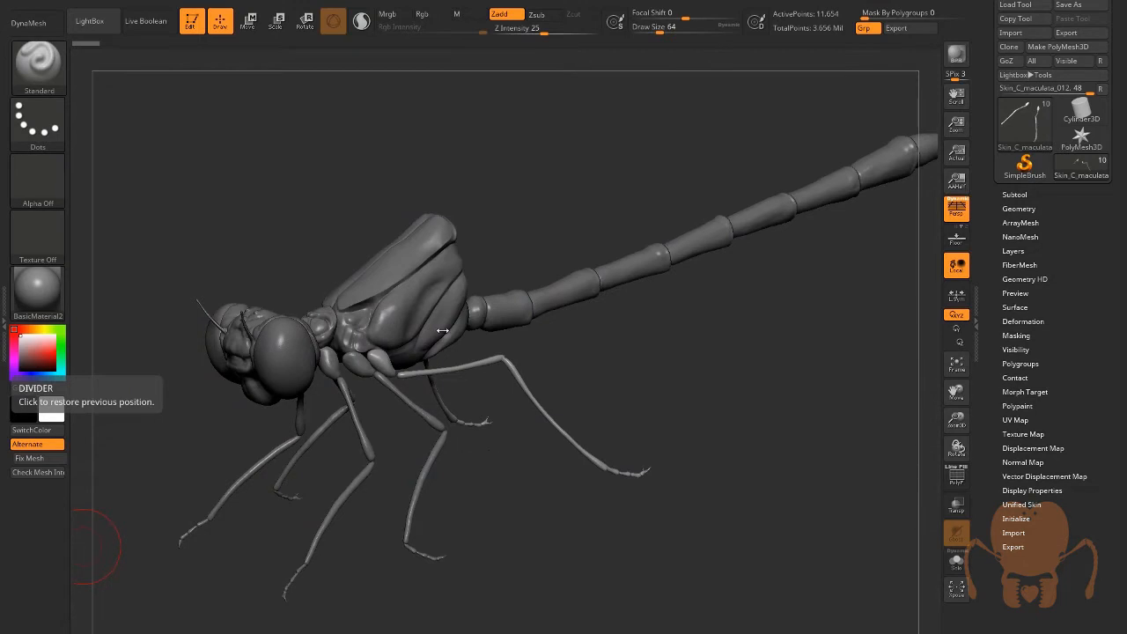
mouse_move(459, 232)
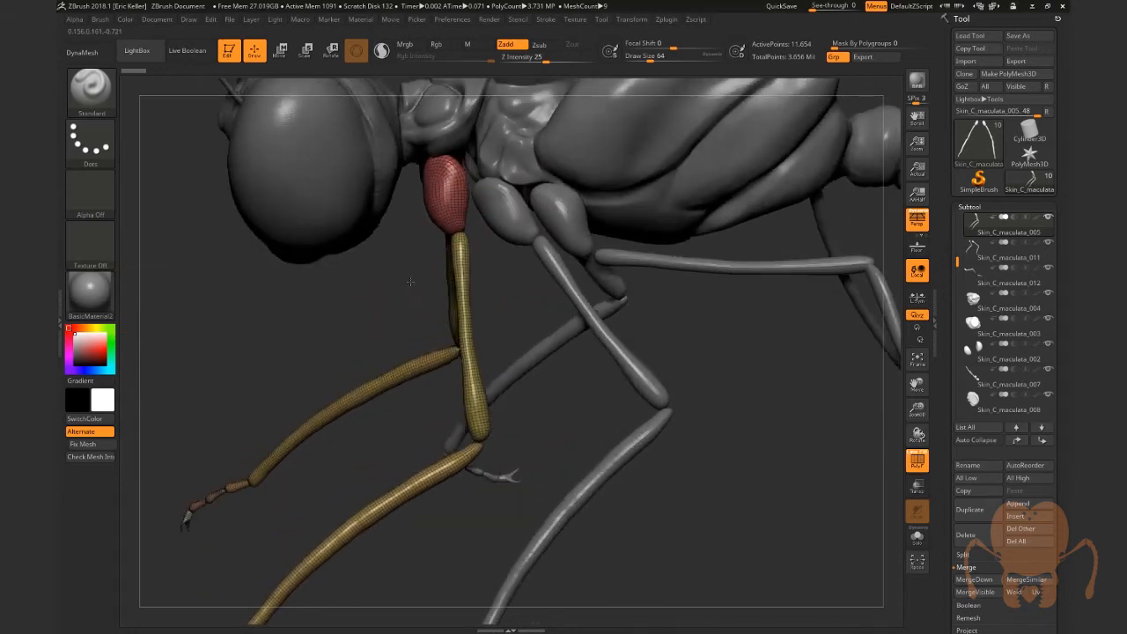
Orbit around the damselfly's legs and expand the Tool > Geometry DynaMesh subpalette
drag(410, 282, 493, 370)
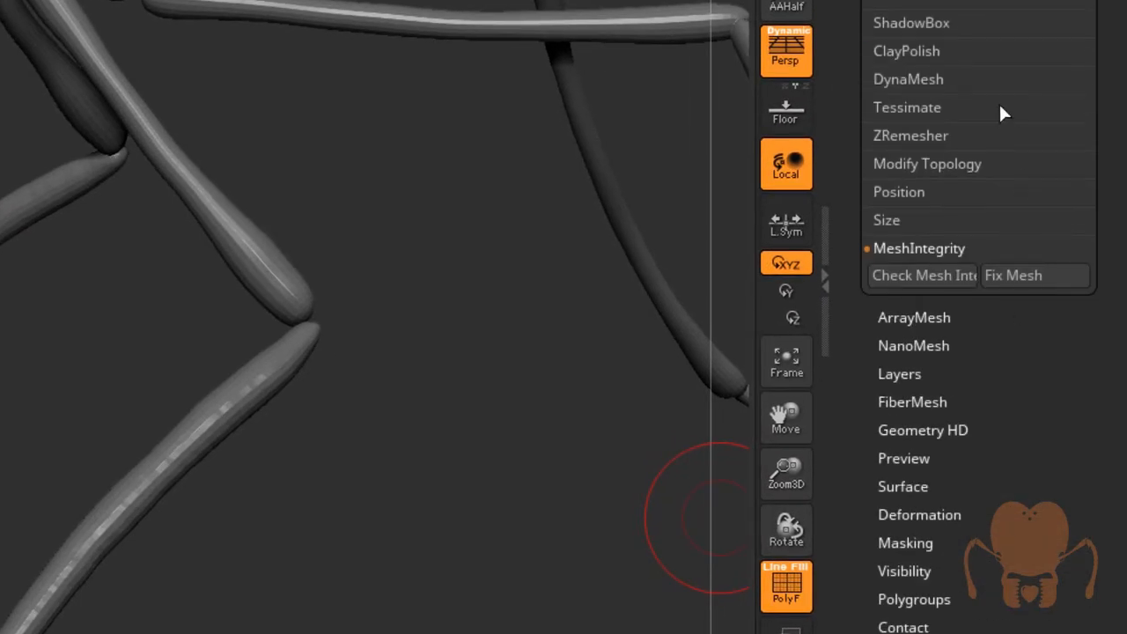
click(907, 79)
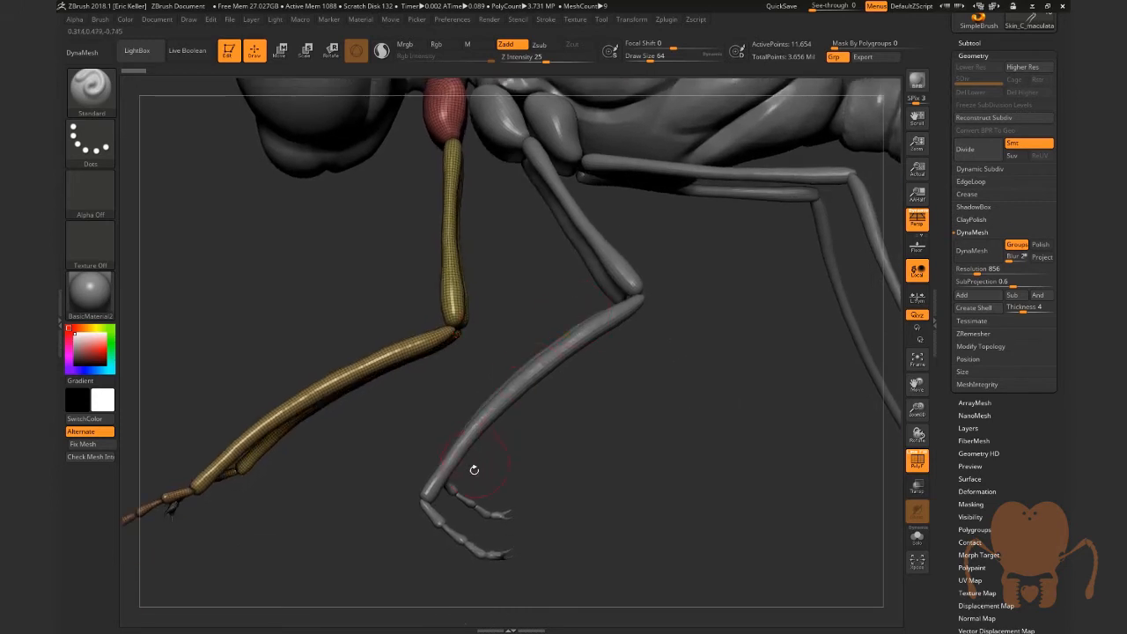
mouse_move(642, 286)
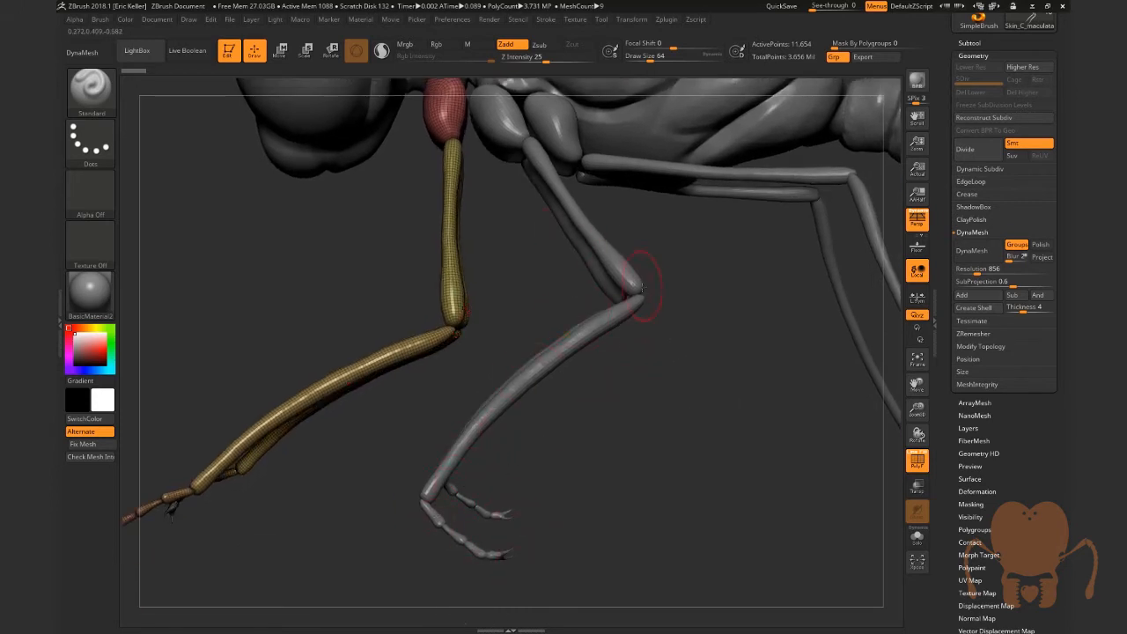
mouse_move(446, 533)
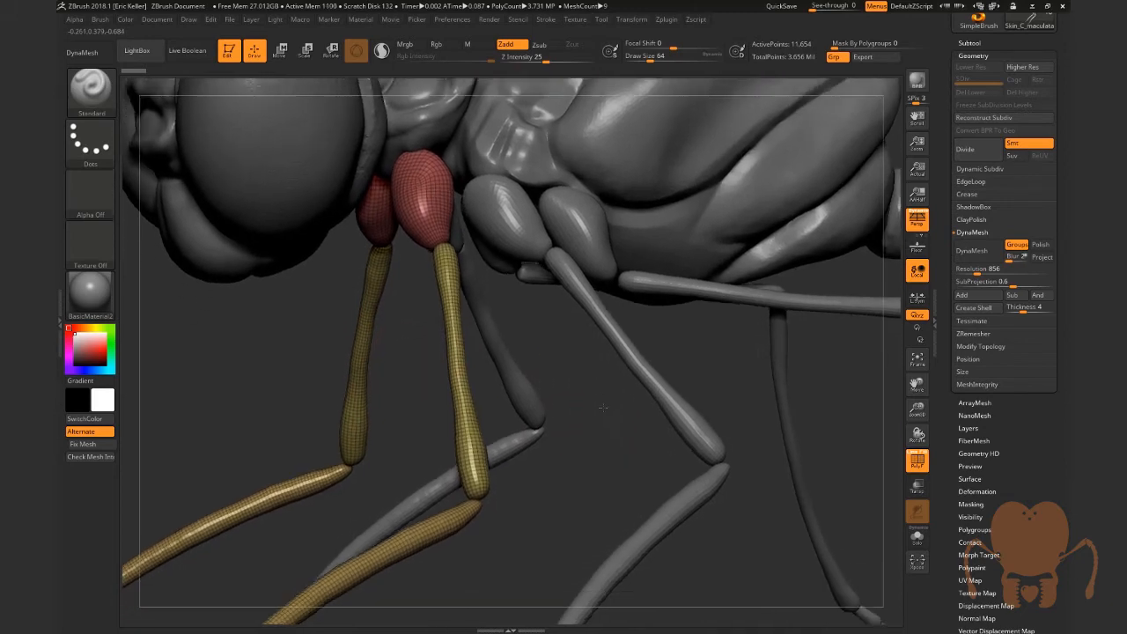
drag(603, 407, 549, 388)
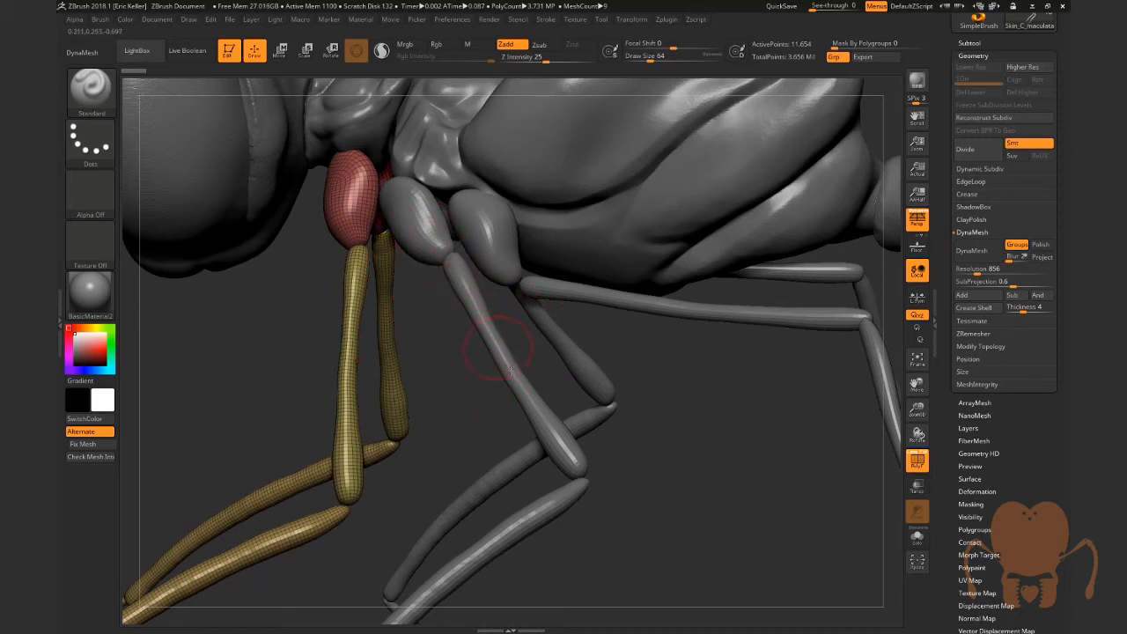
mouse_move(633, 459)
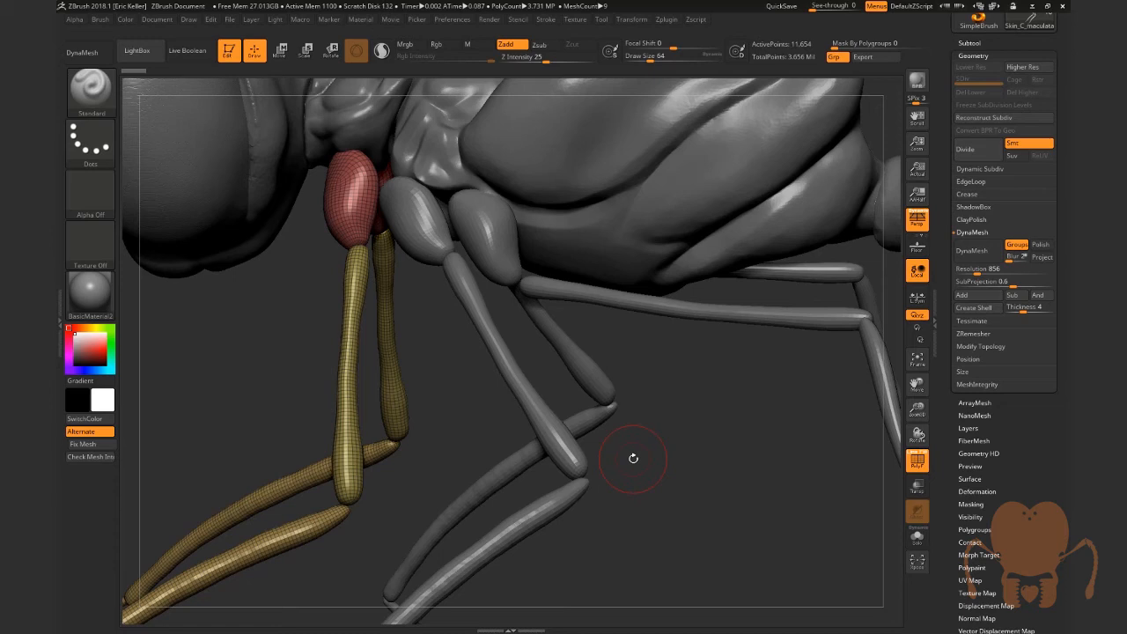
mouse_move(863, 462)
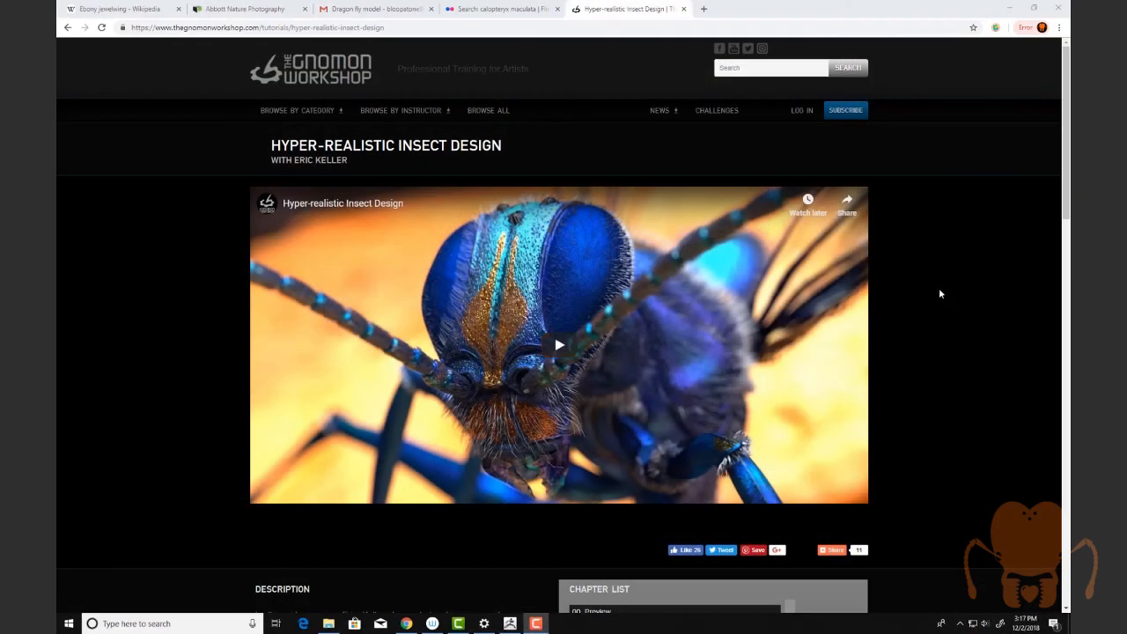
Scroll through the Hyper-Realistic Insect Design chapter list to the Image Gallery
click(298, 110)
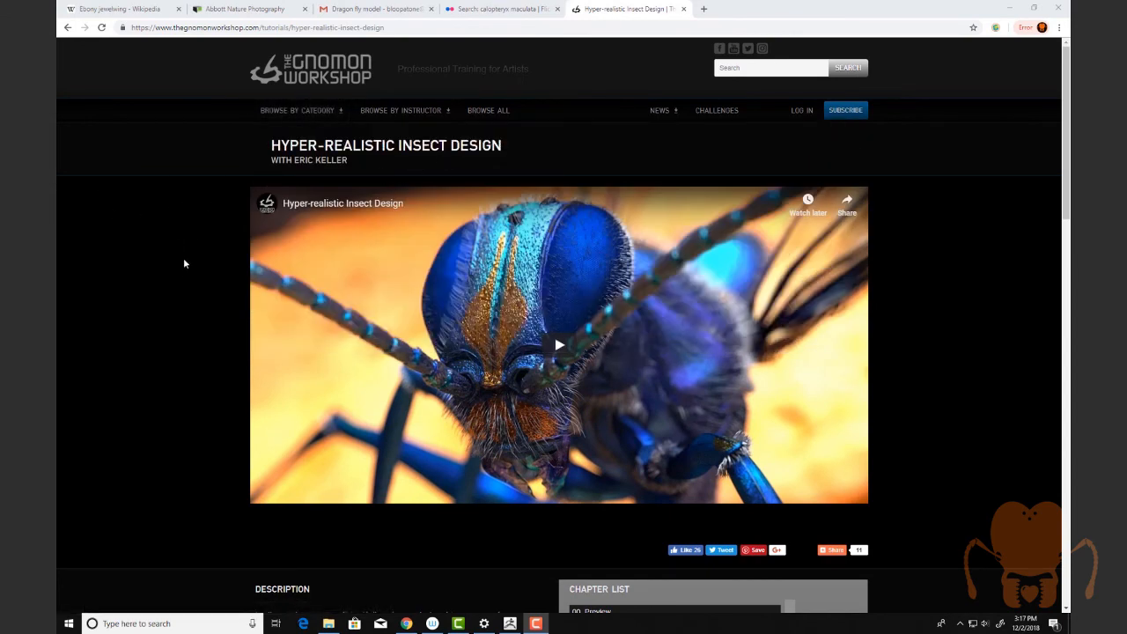
scroll(down, 3)
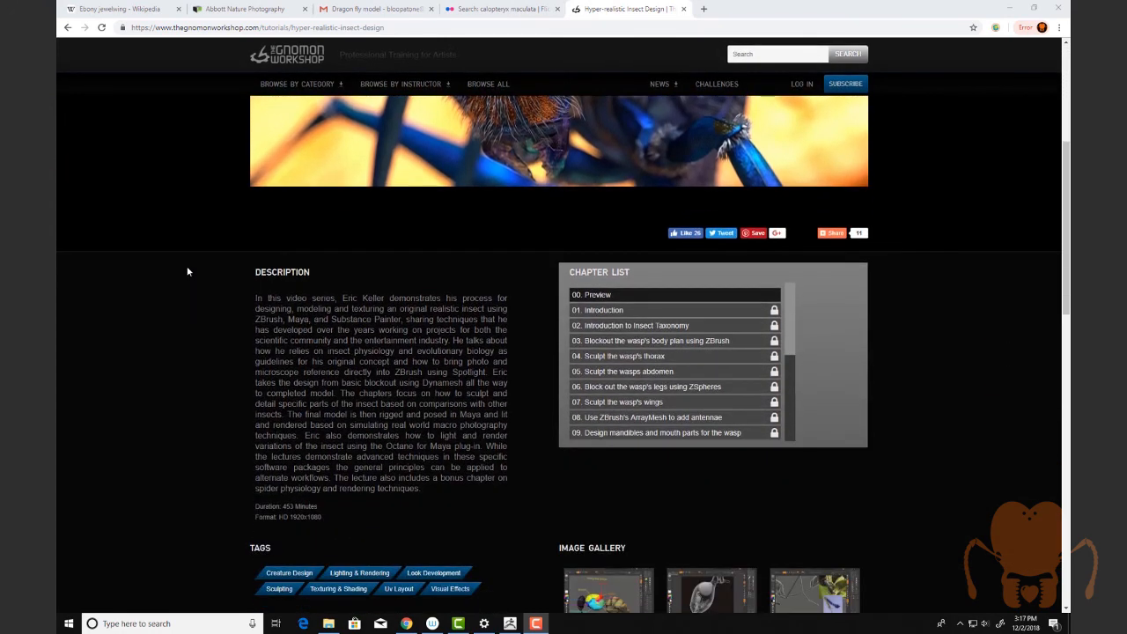
scroll(down, 3)
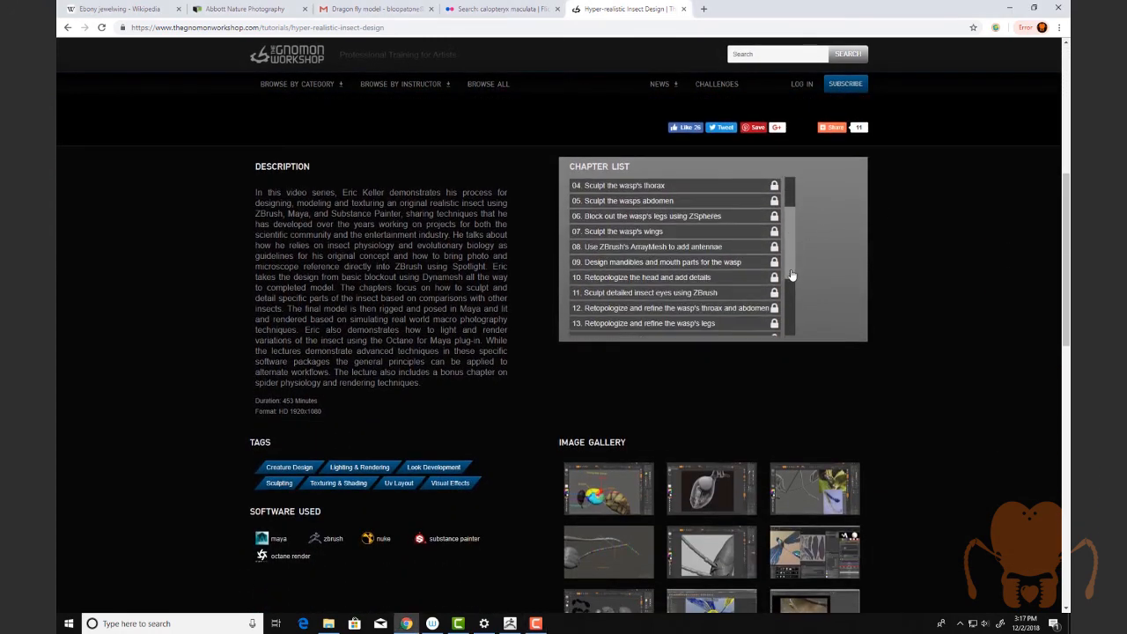
scroll(down, 3)
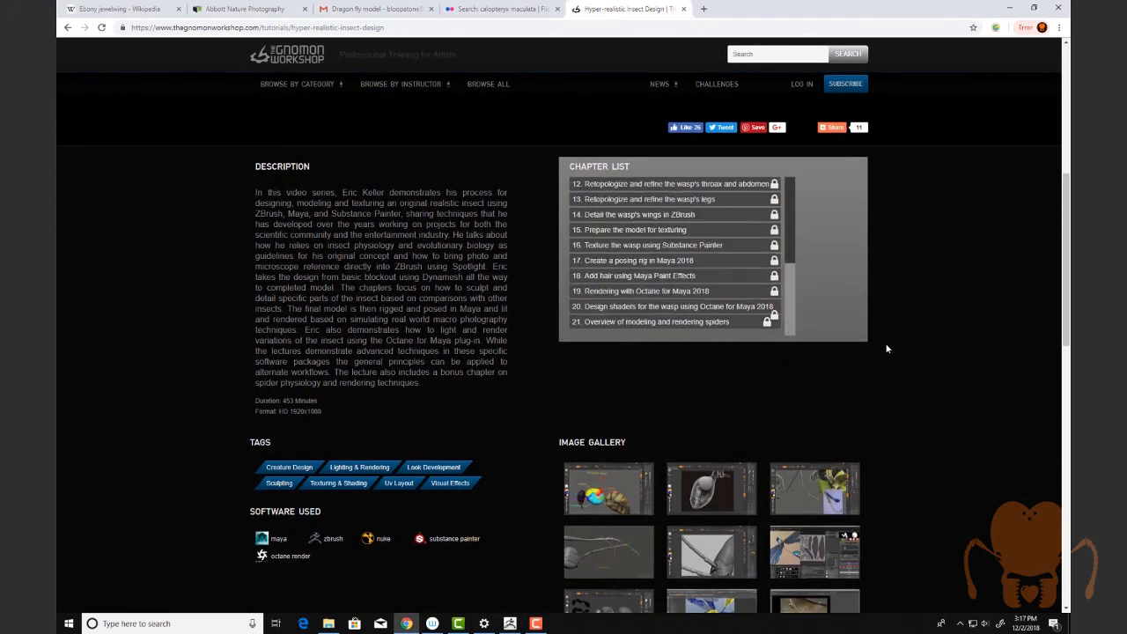
scroll(down, 3)
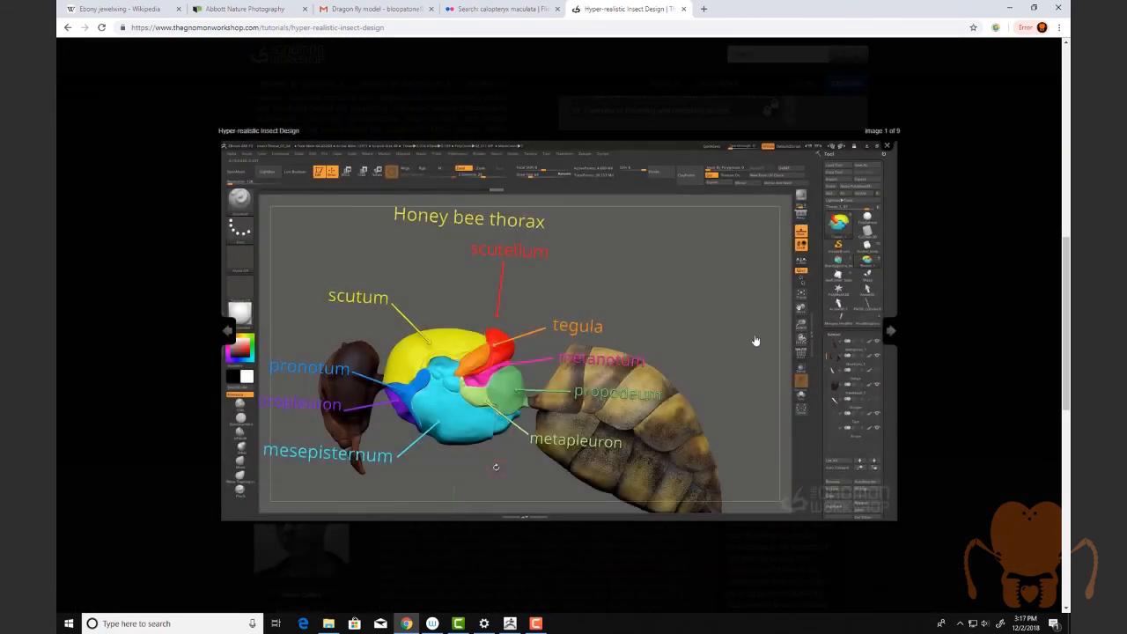
Advance the gallery lightbox to image 7 of 9, the grey insect body sculpt
click(888, 331)
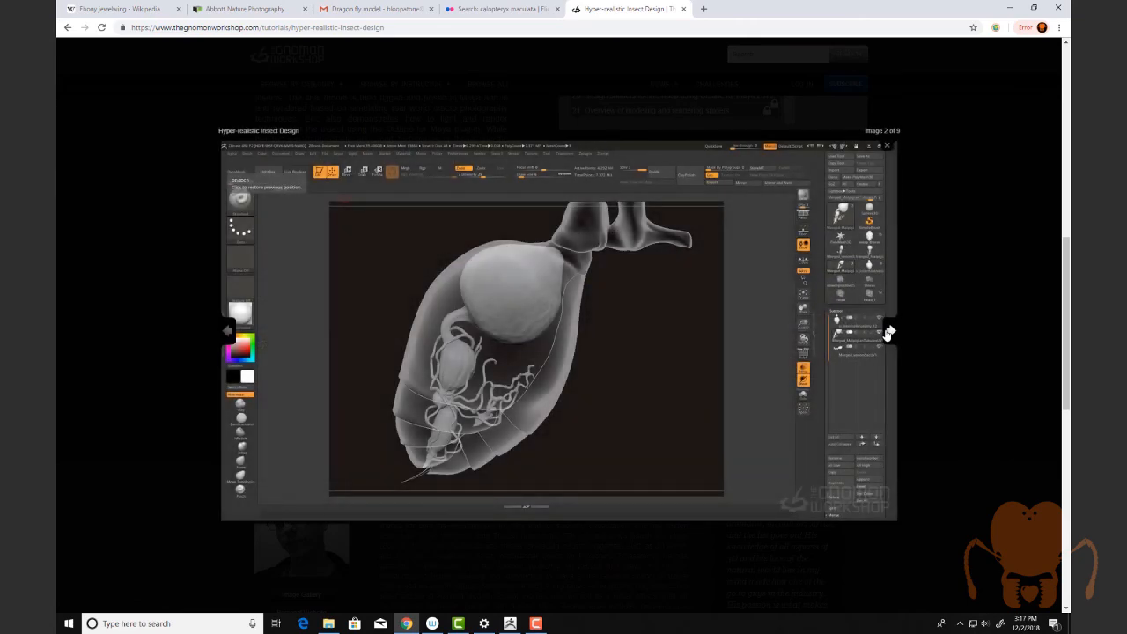
click(887, 331)
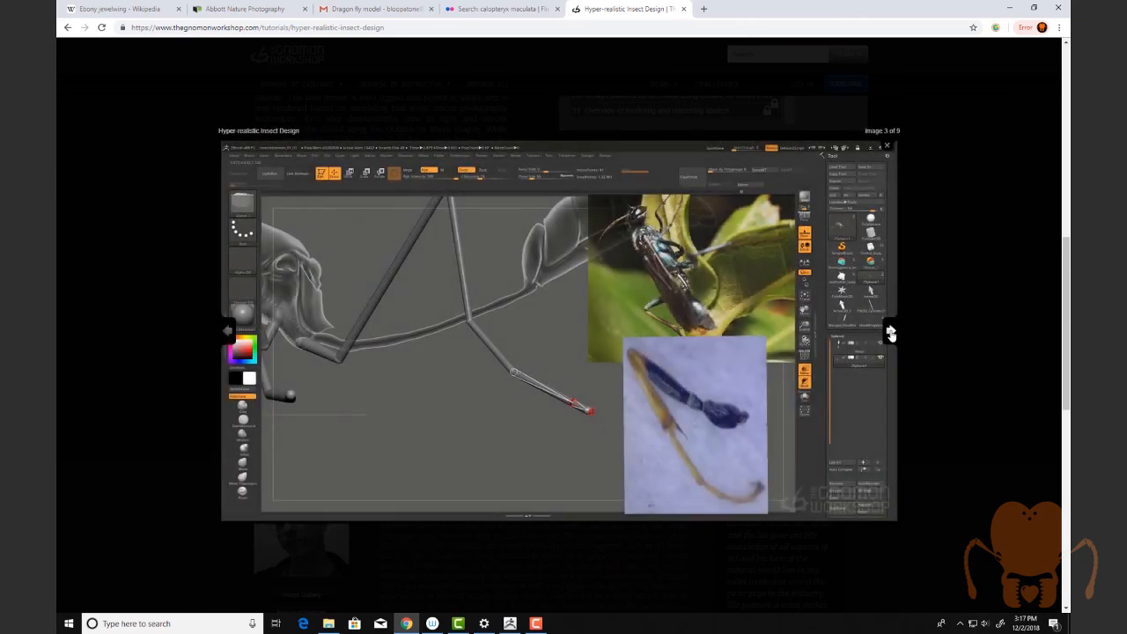
click(890, 332)
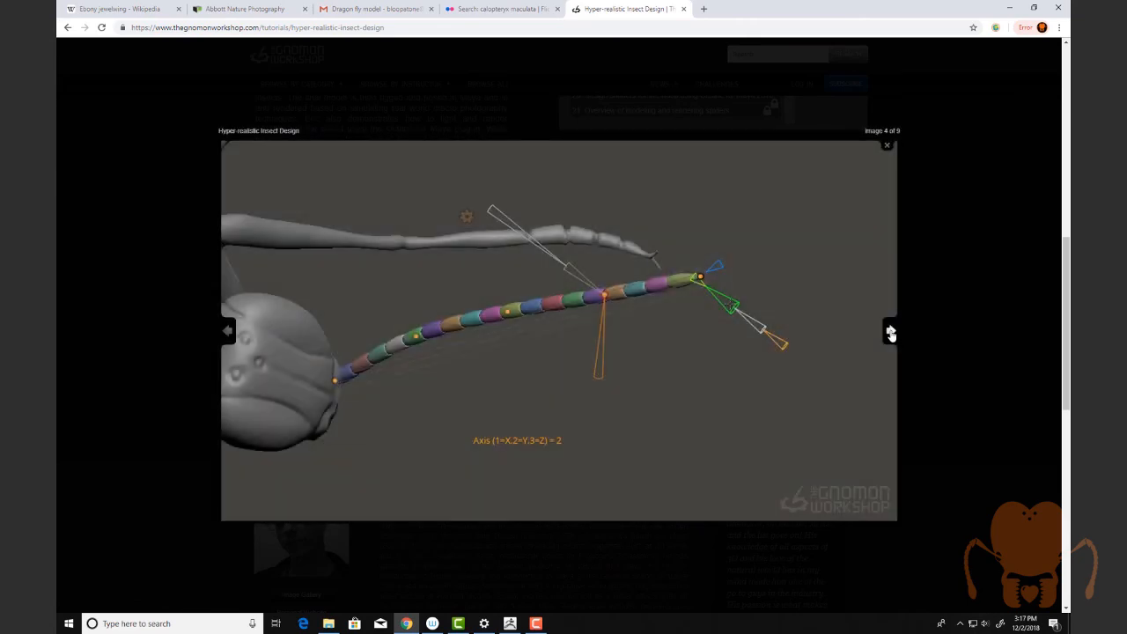
click(889, 333)
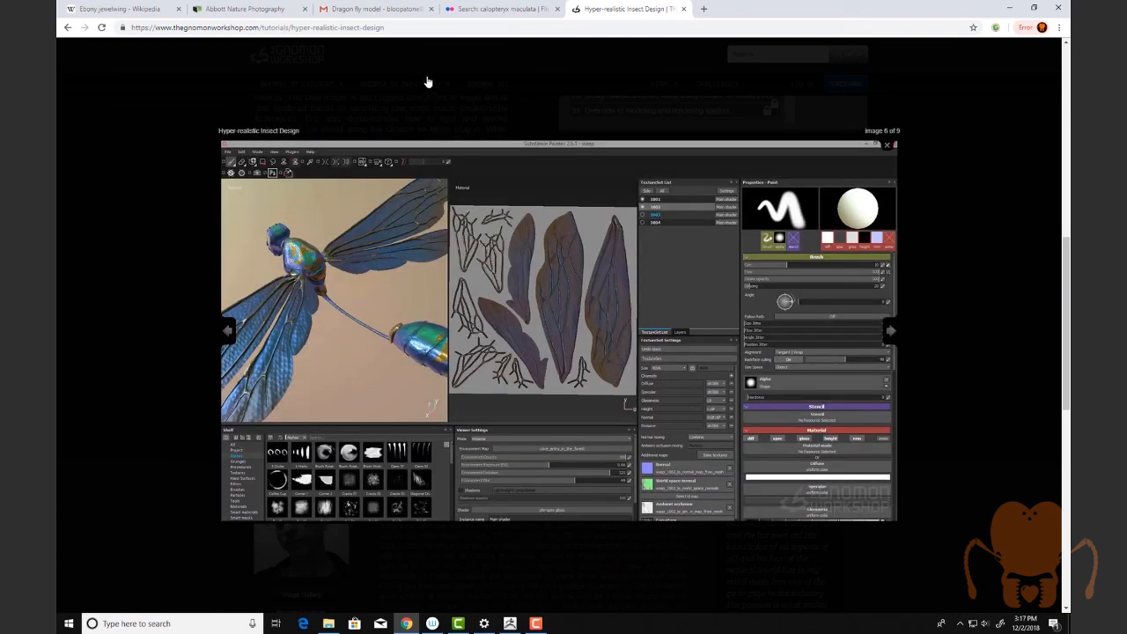
mouse_move(636, 71)
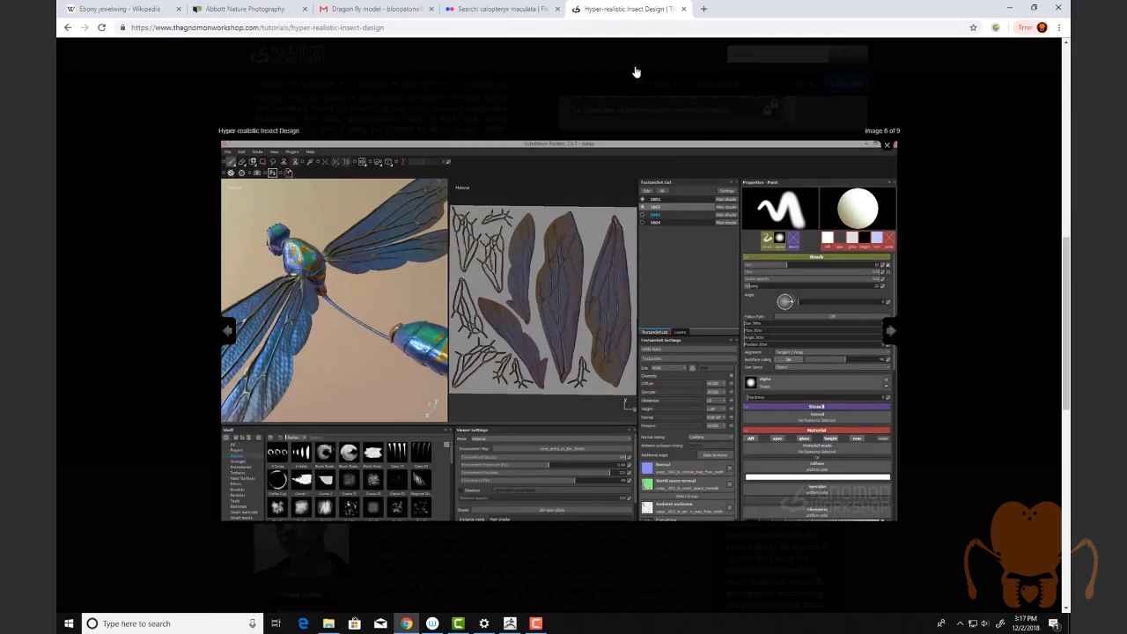
mouse_move(957, 331)
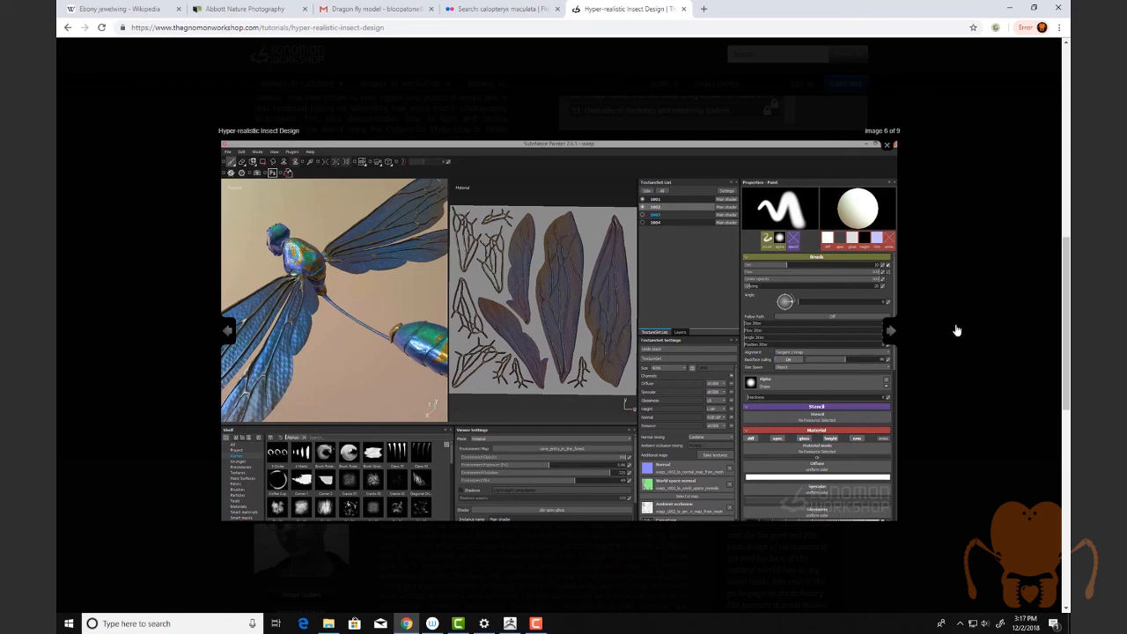
click(890, 330)
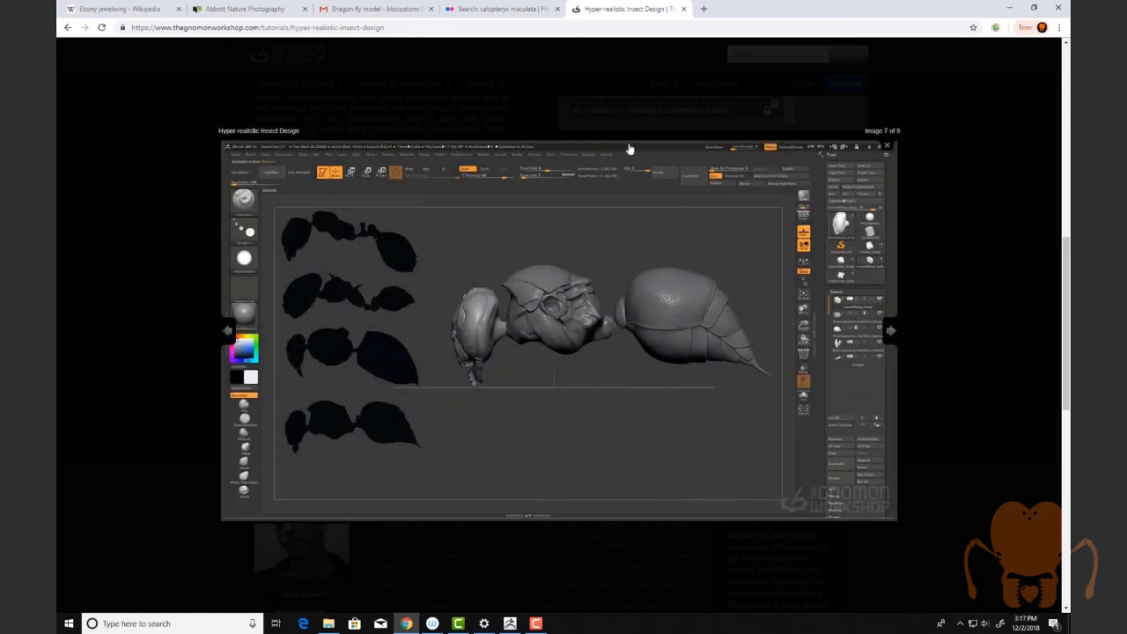